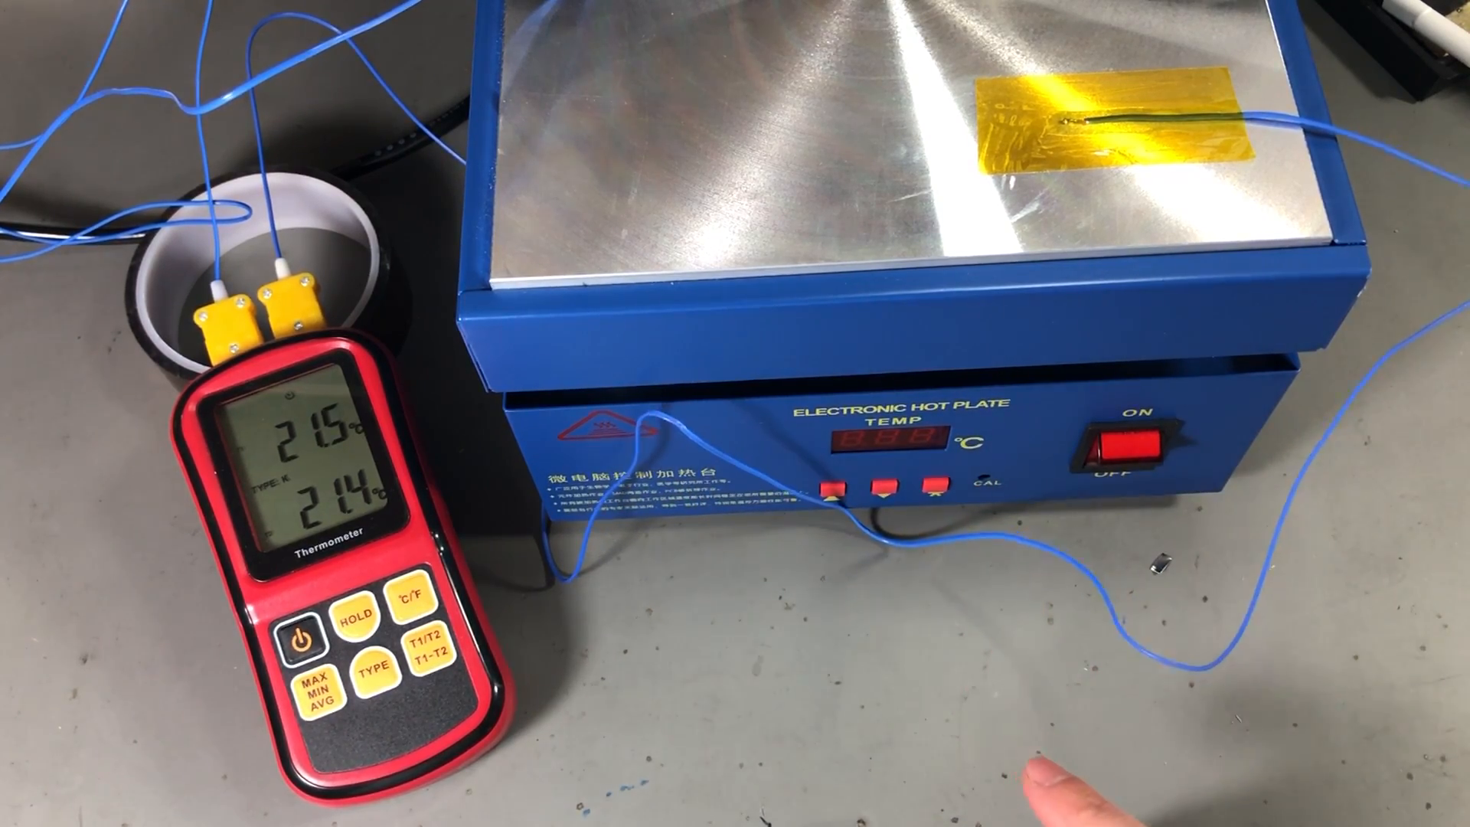
click(1121, 441)
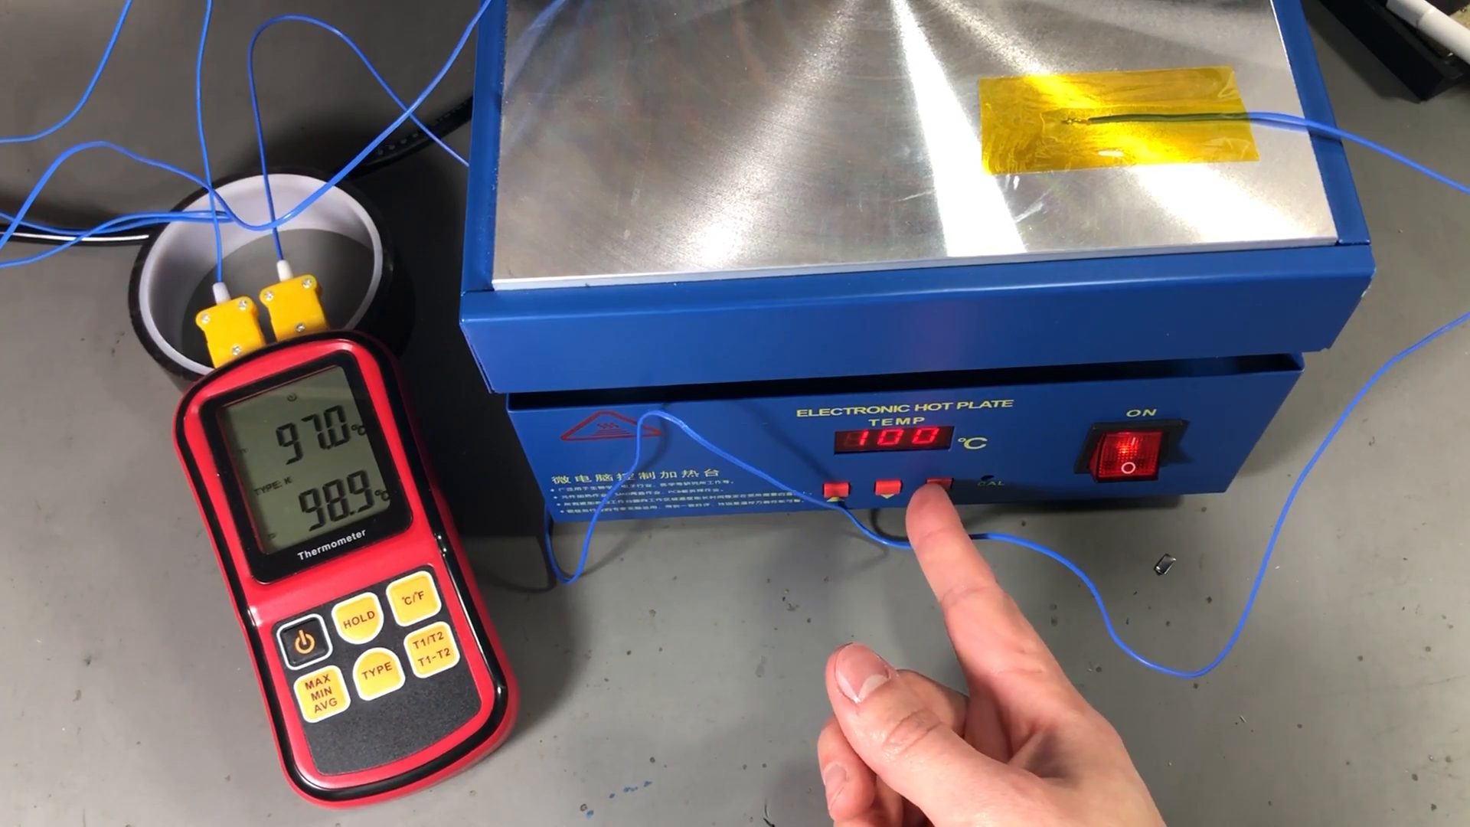
click(937, 487)
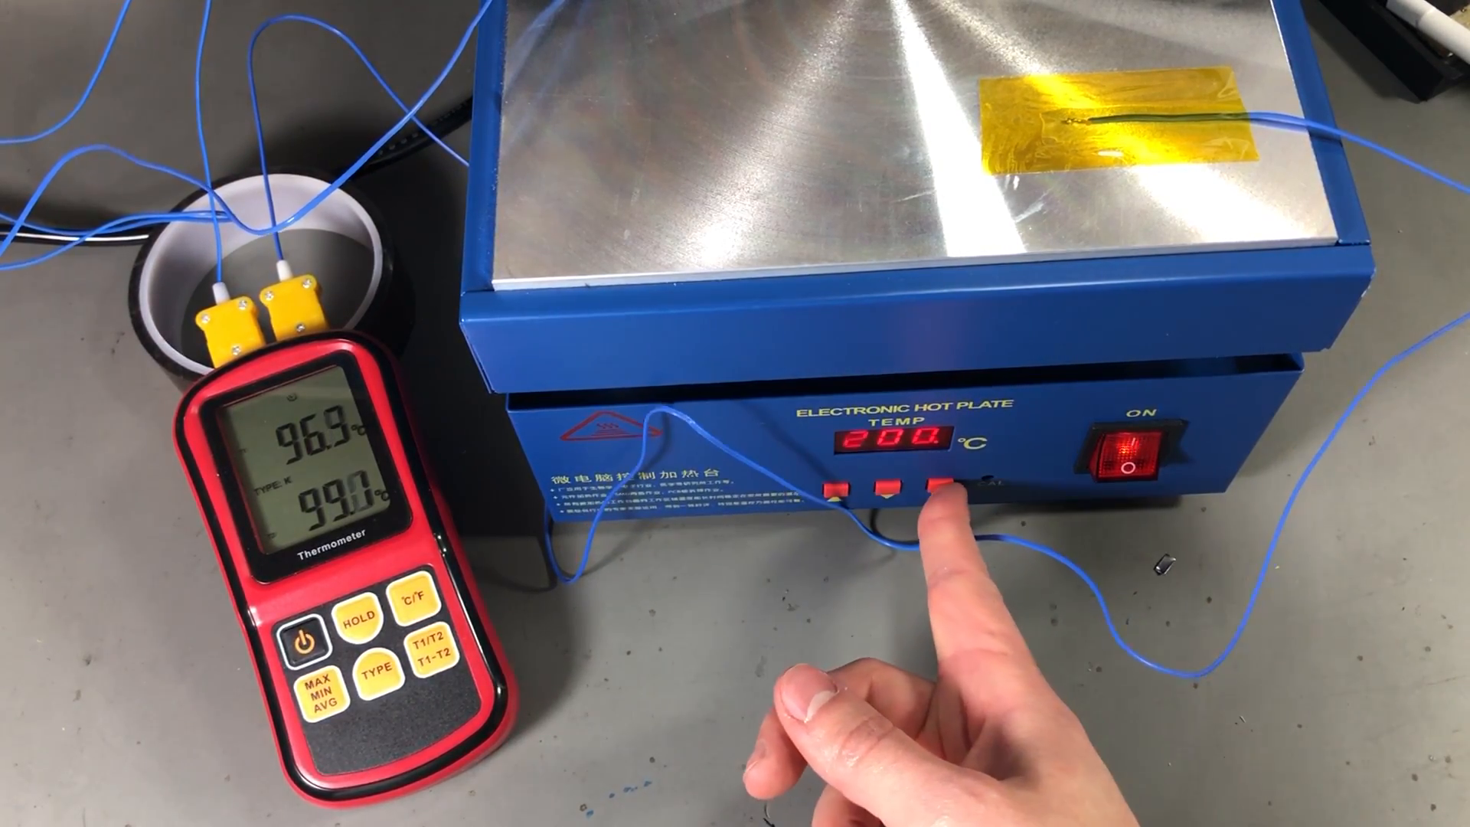
click(936, 488)
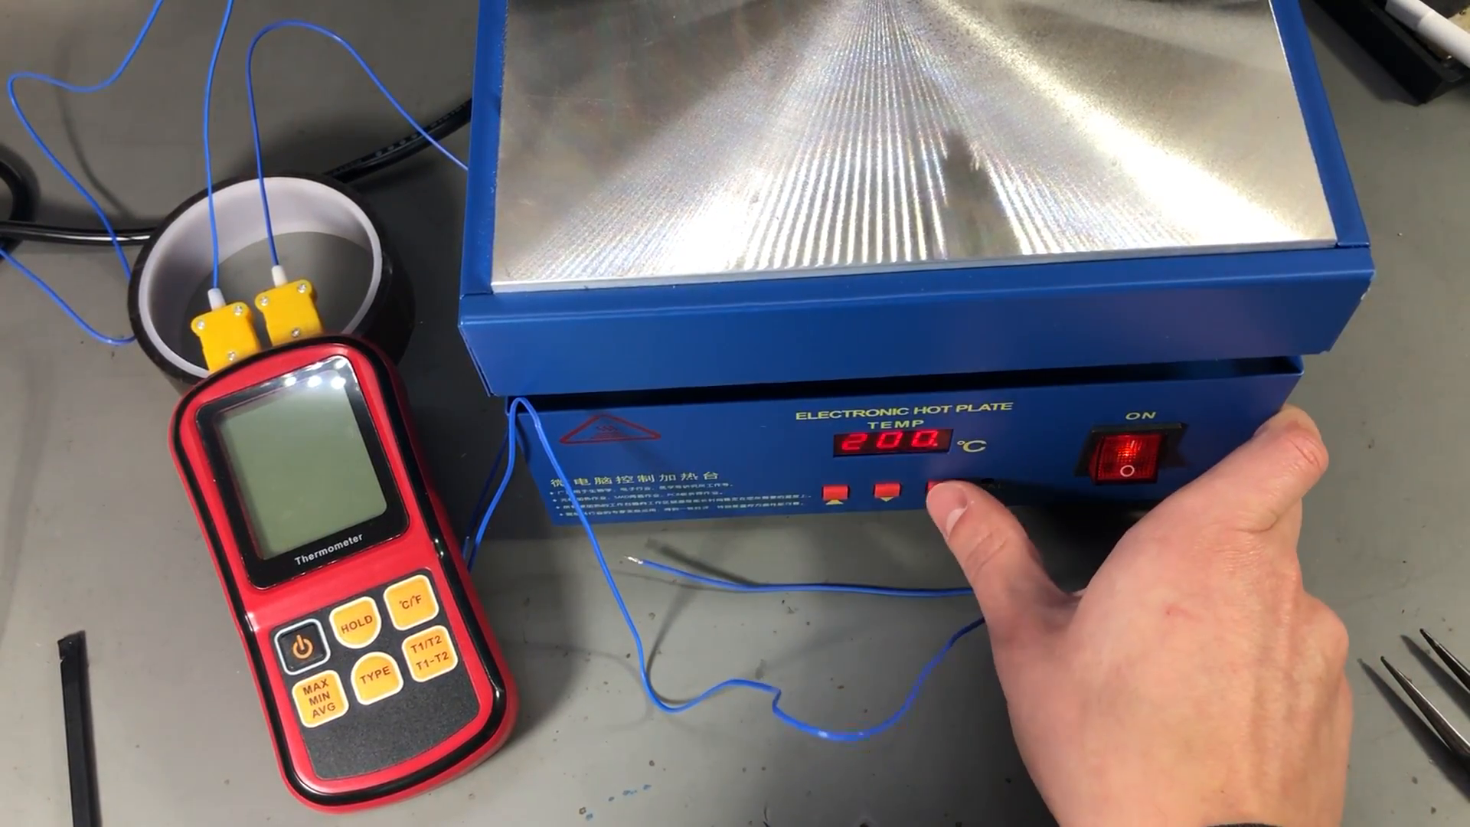
click(839, 495)
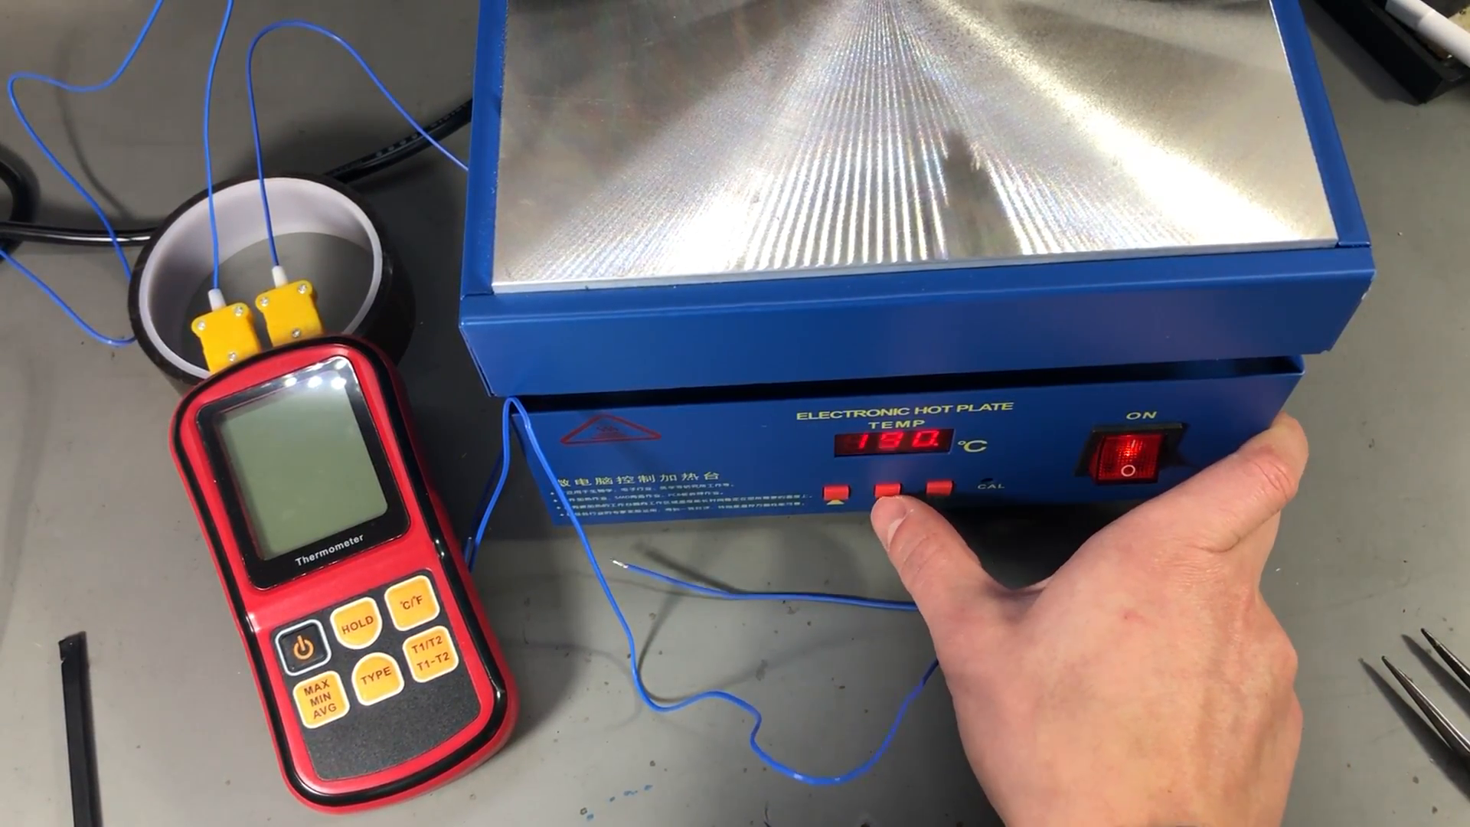
click(914, 492)
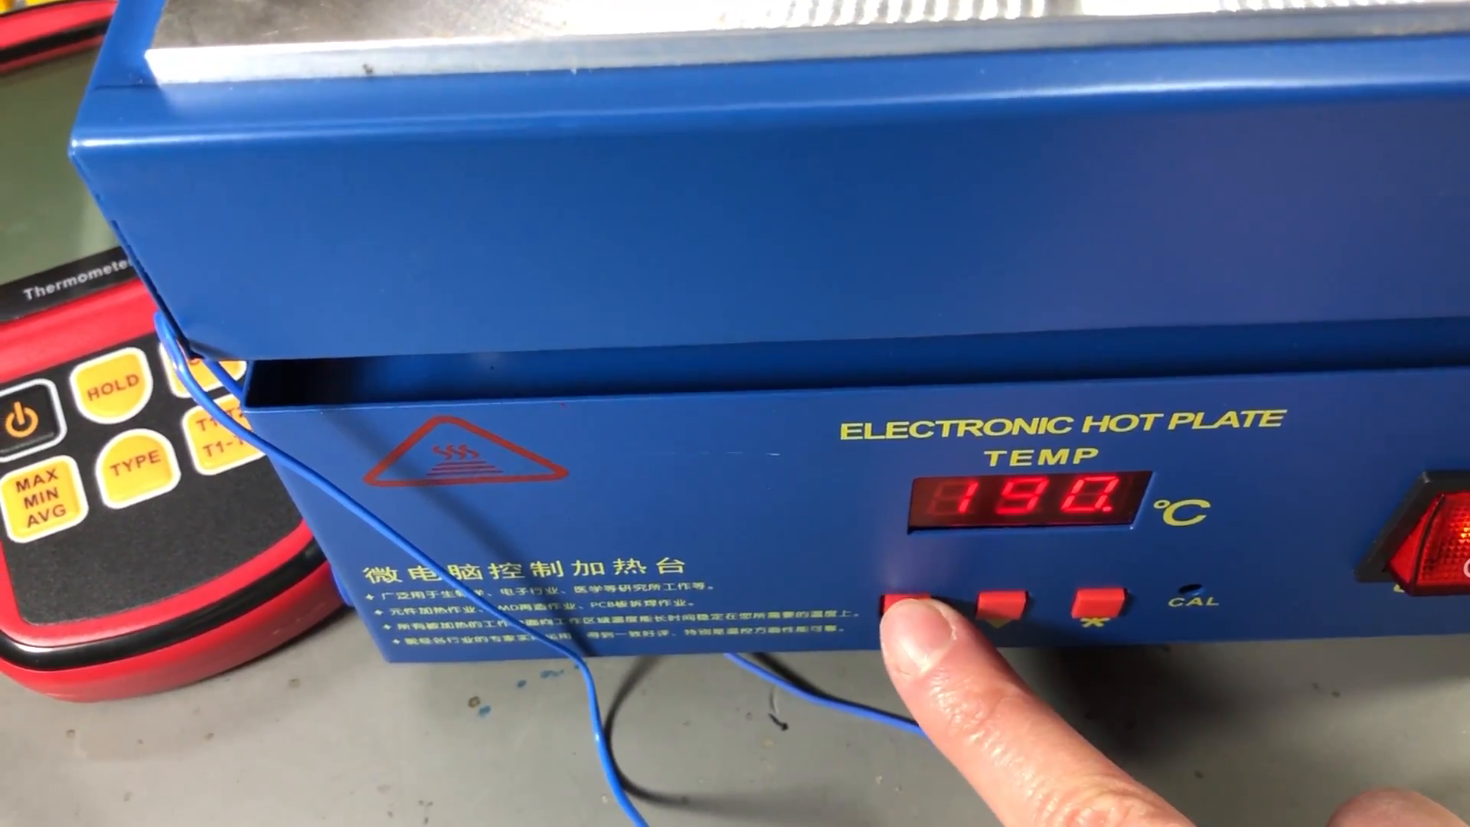
click(909, 609)
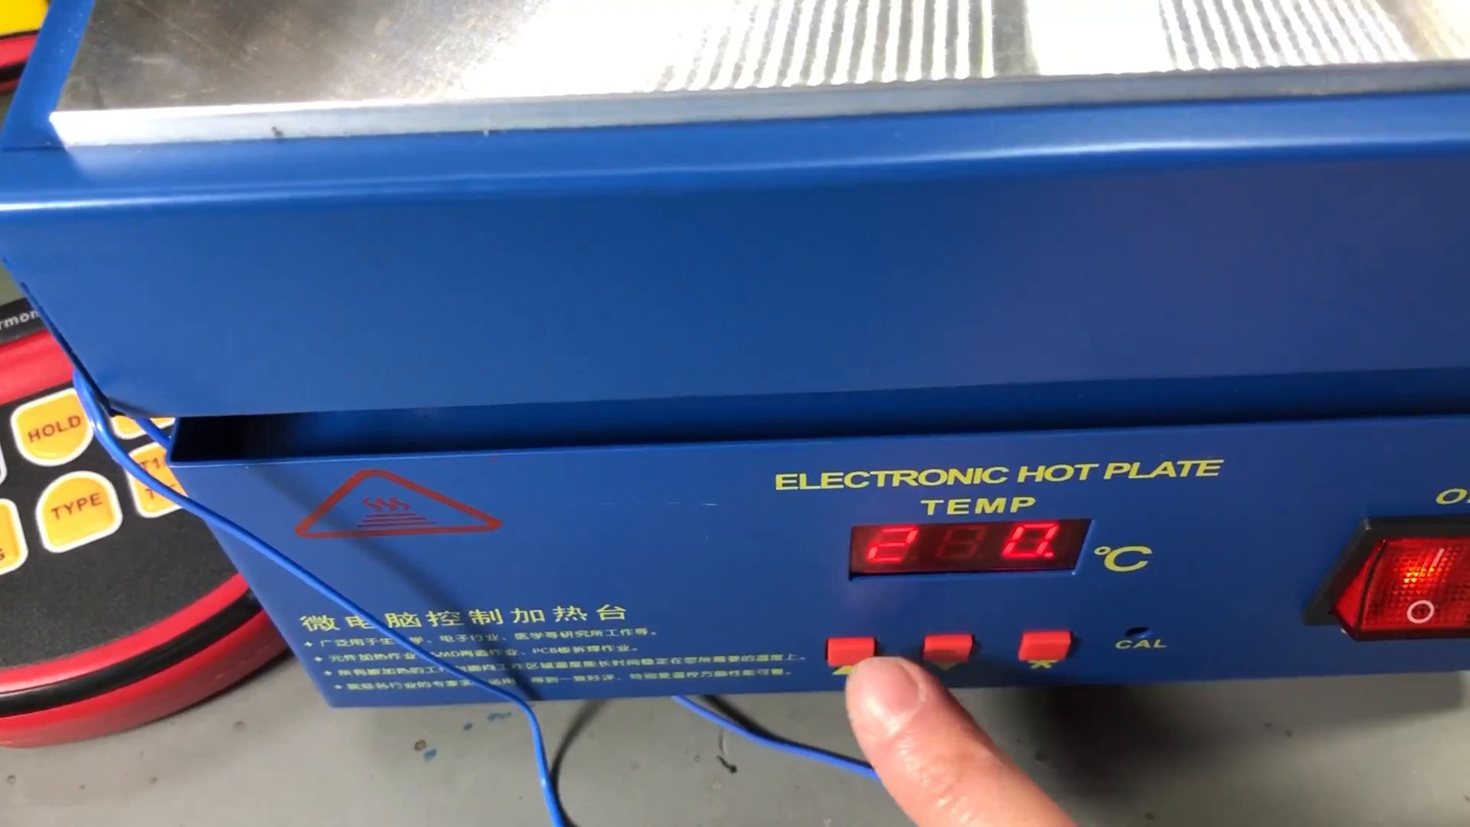